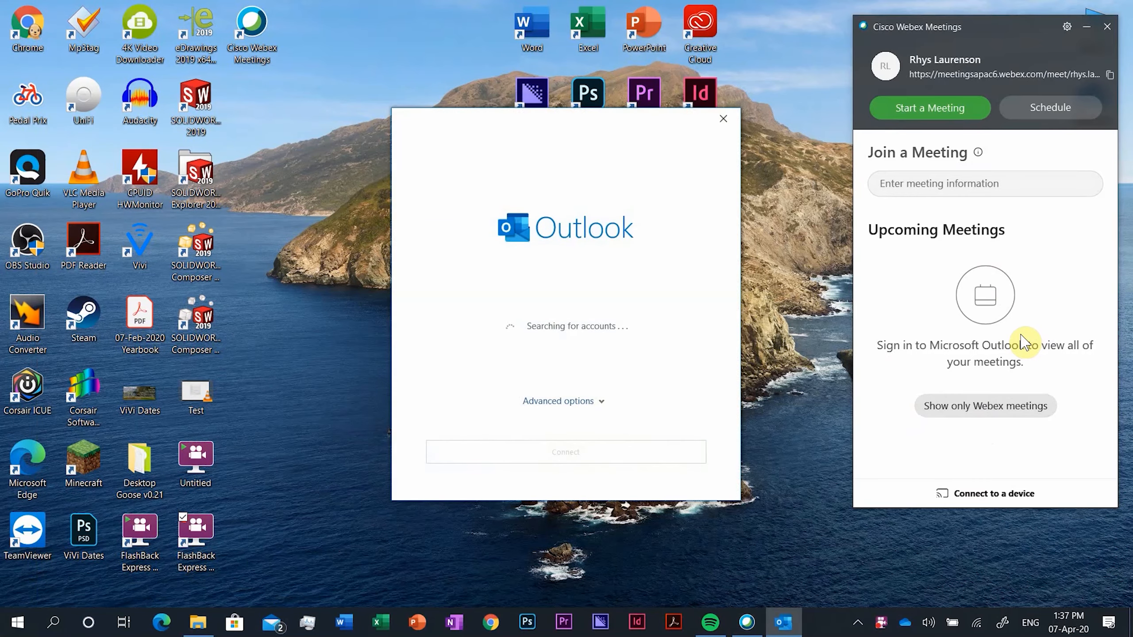
# Step: Launch Outlook from the Start menu search to return to the add-account window
pyautogui.click(16, 622)
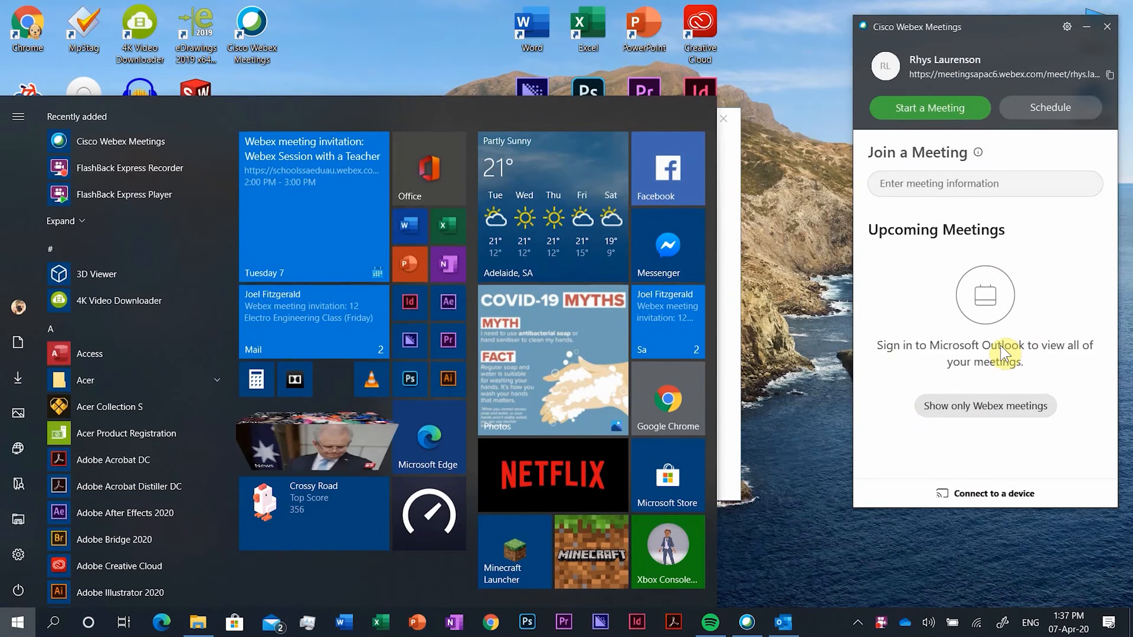
pyautogui.write('outlook')
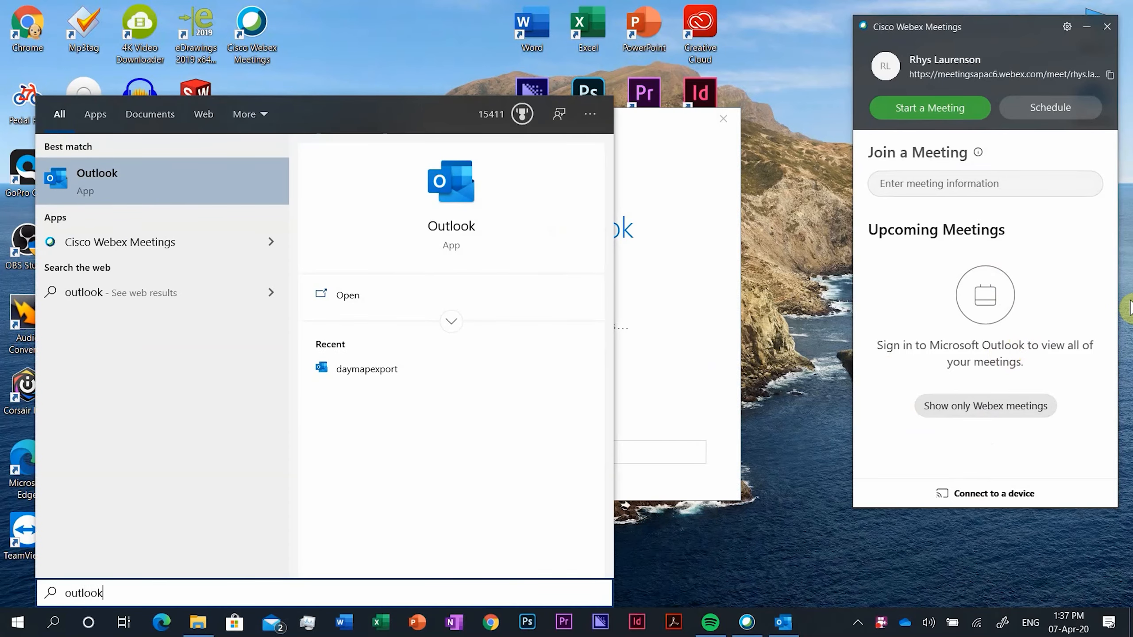
pyautogui.click(347, 295)
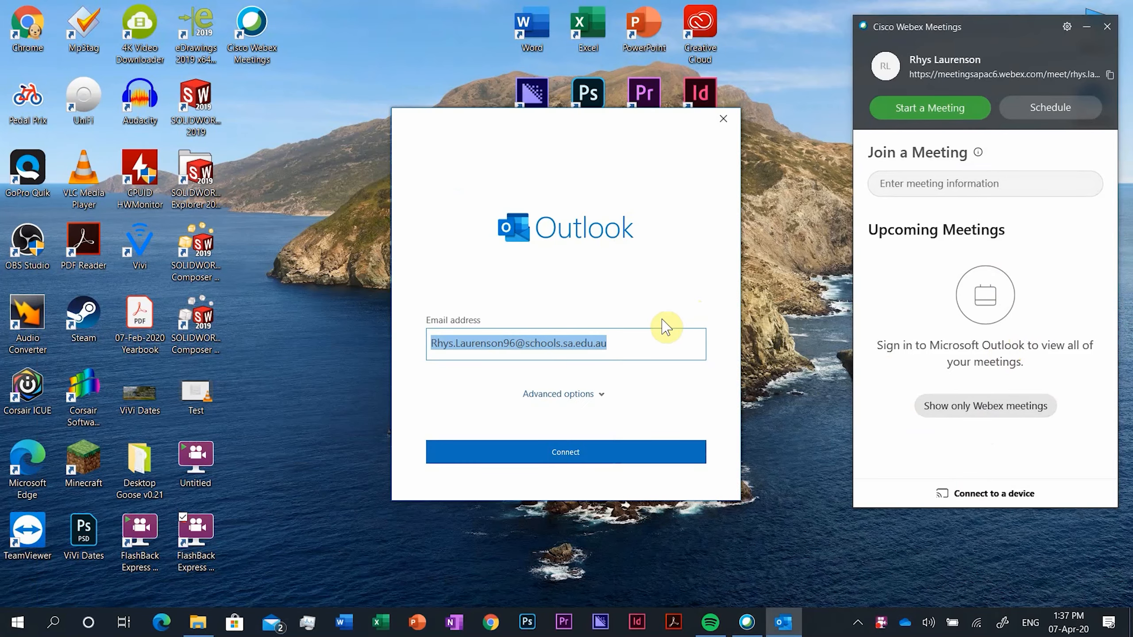
pyautogui.moveTo(630, 346)
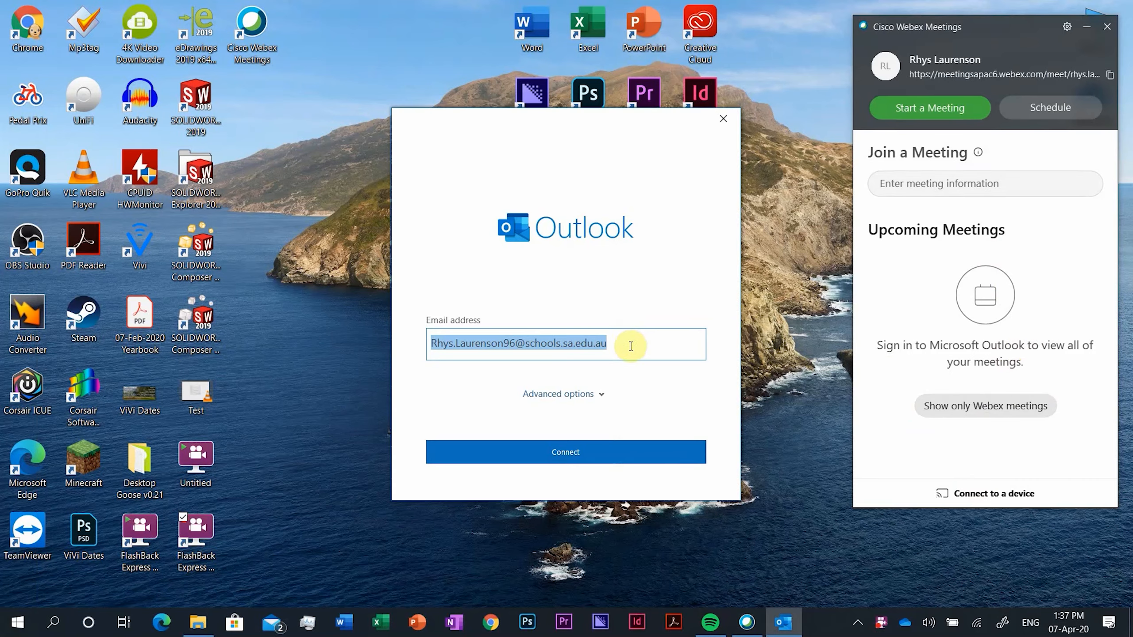
pyautogui.moveTo(269, 623)
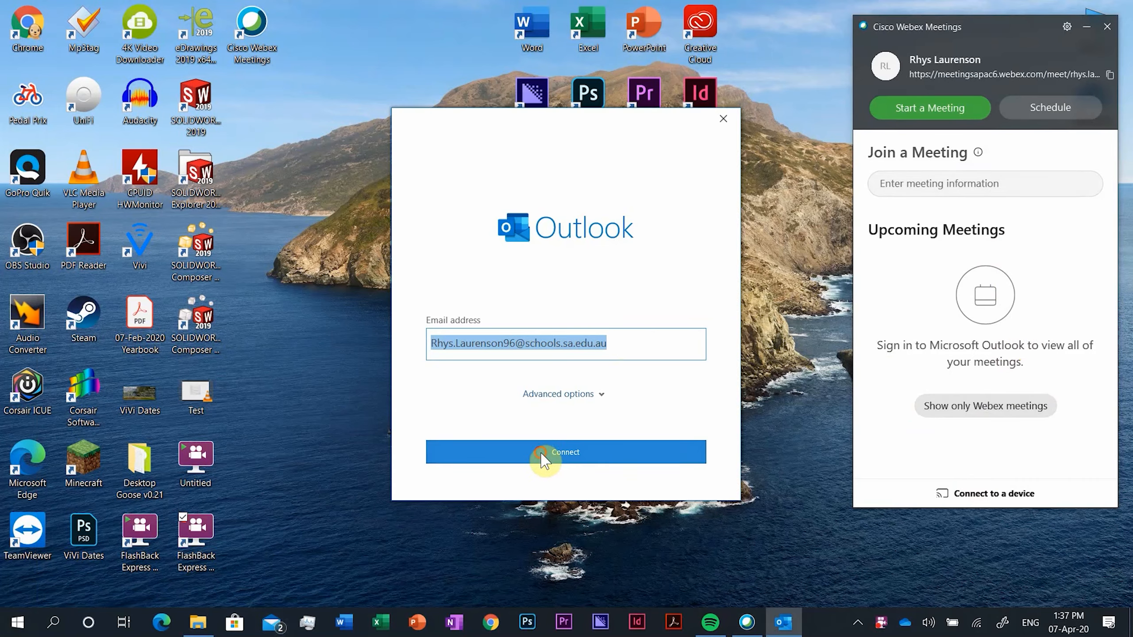
# Step: Connect the school account with remembered credentials and the password in Windows Security
pyautogui.click(566, 451)
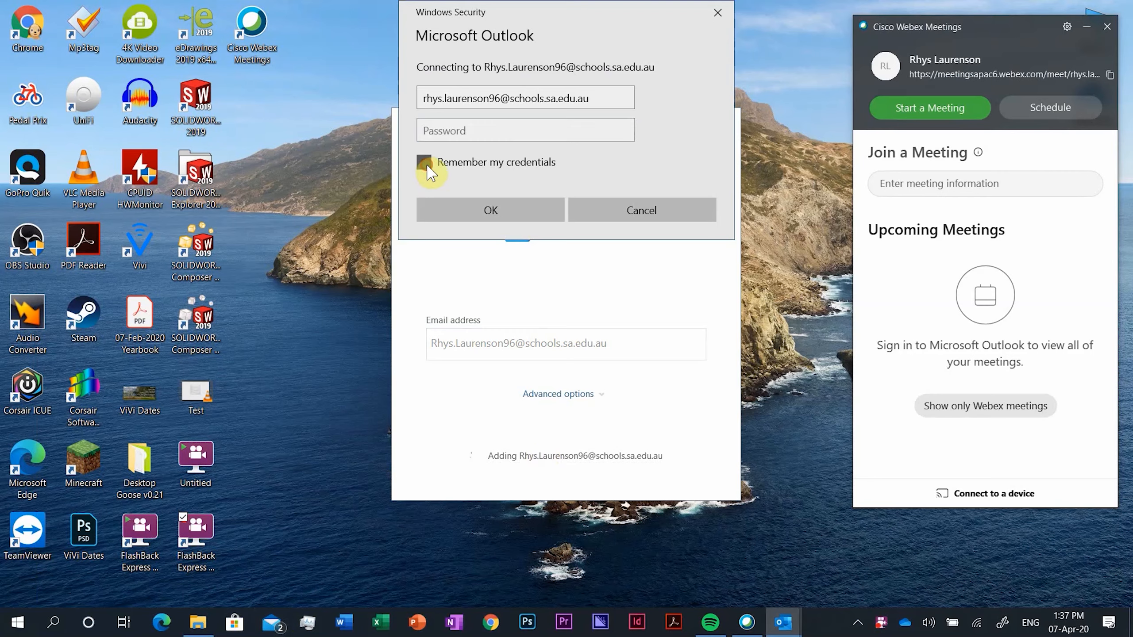
pyautogui.click(423, 162)
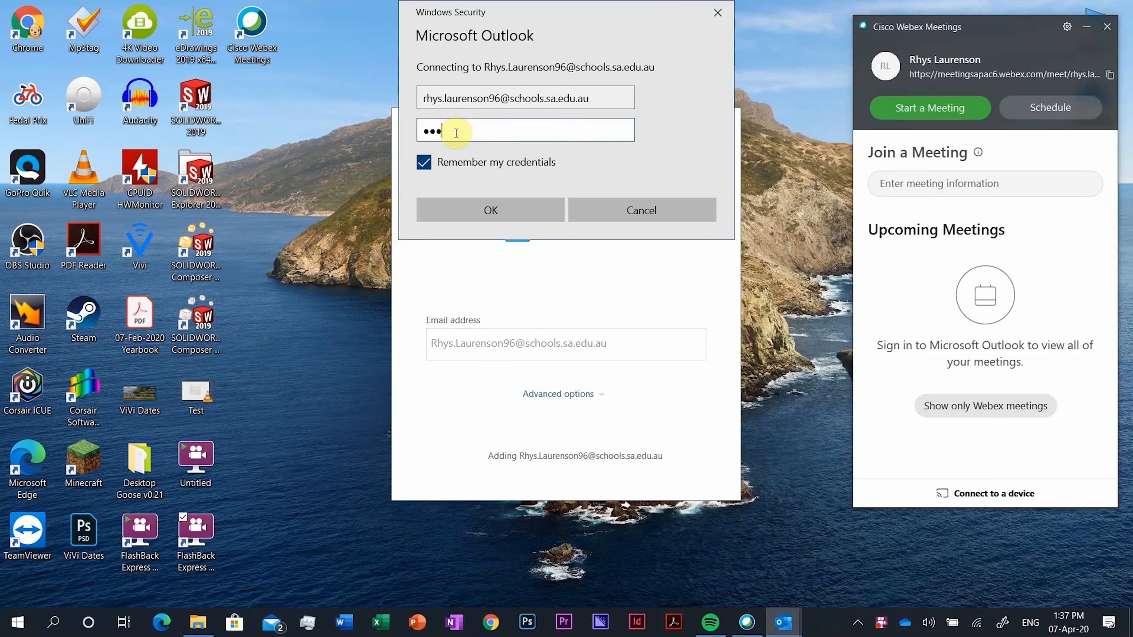
pyautogui.write('password')
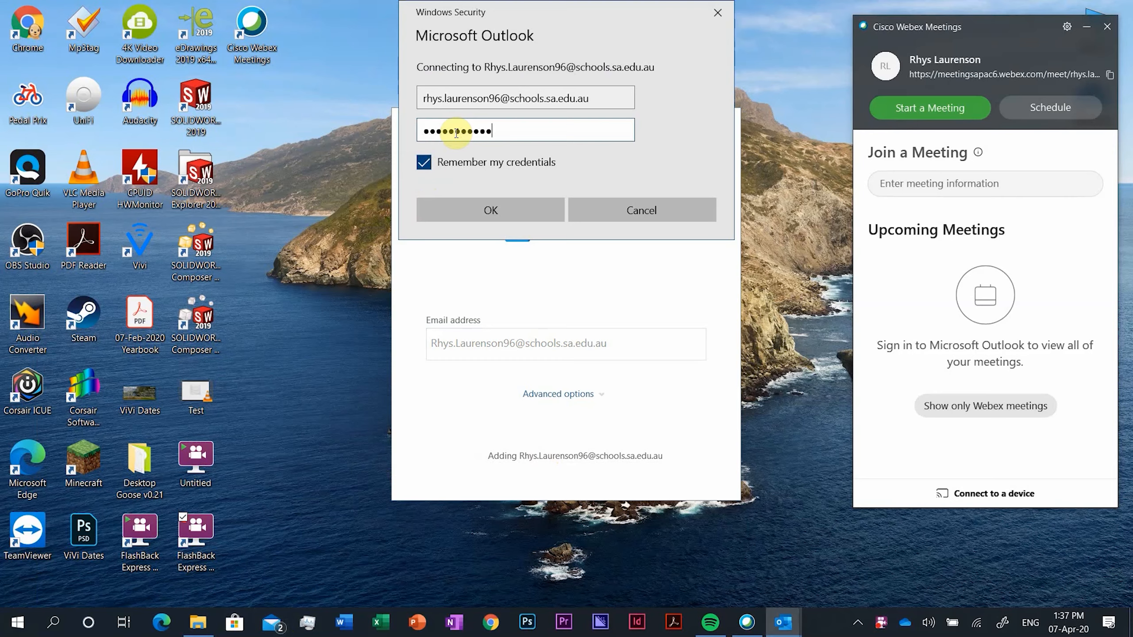
pyautogui.click(490, 210)
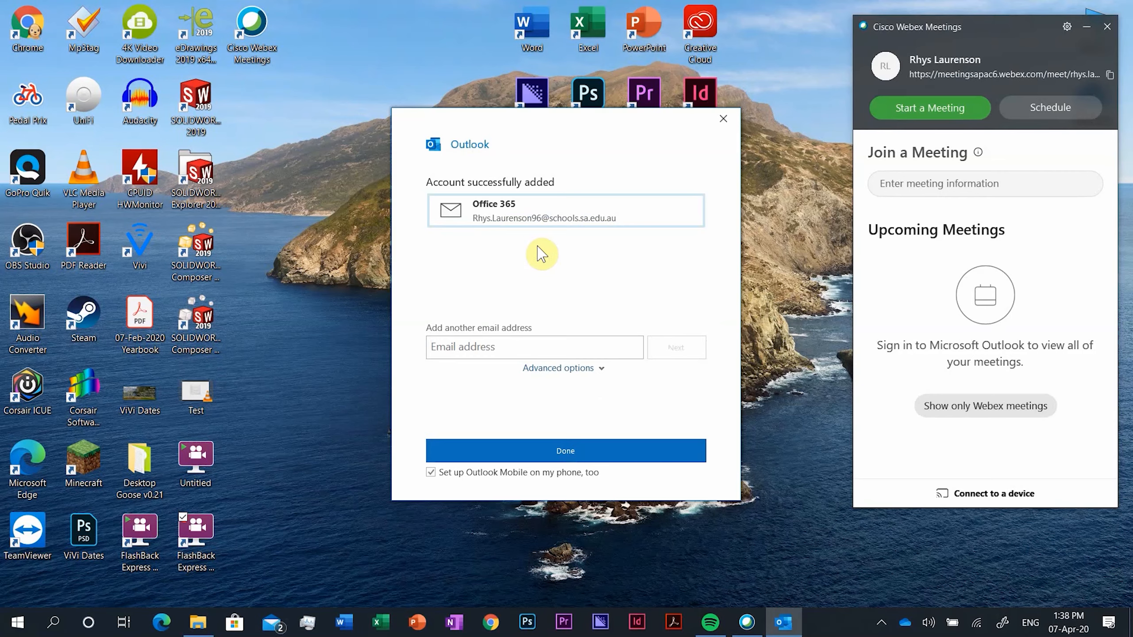
pyautogui.moveTo(491, 375)
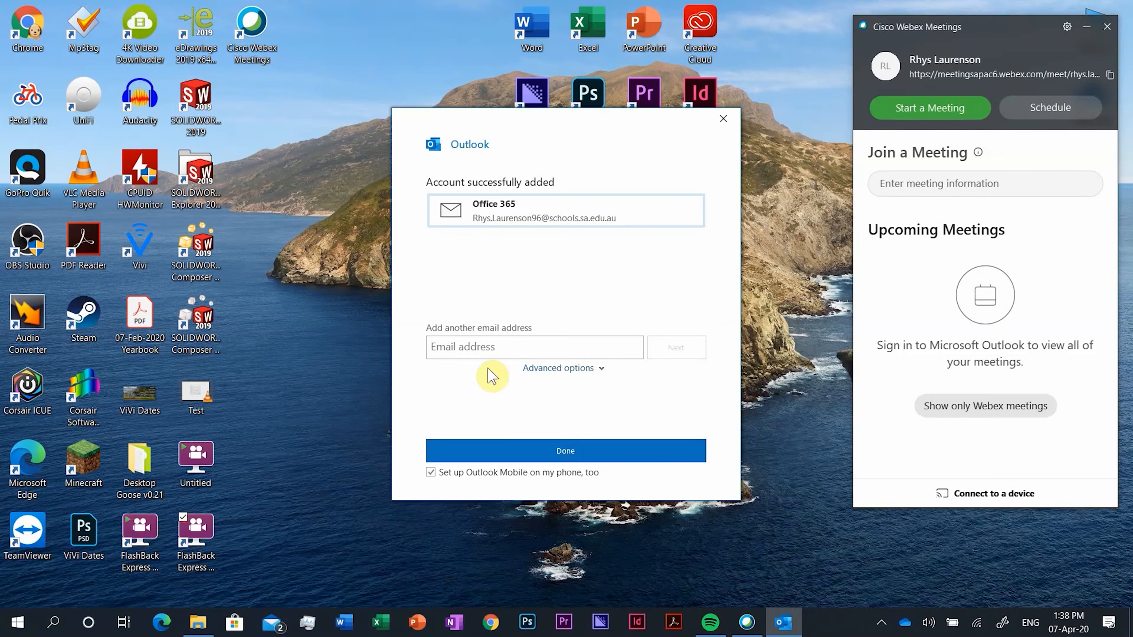
pyautogui.moveTo(532, 217)
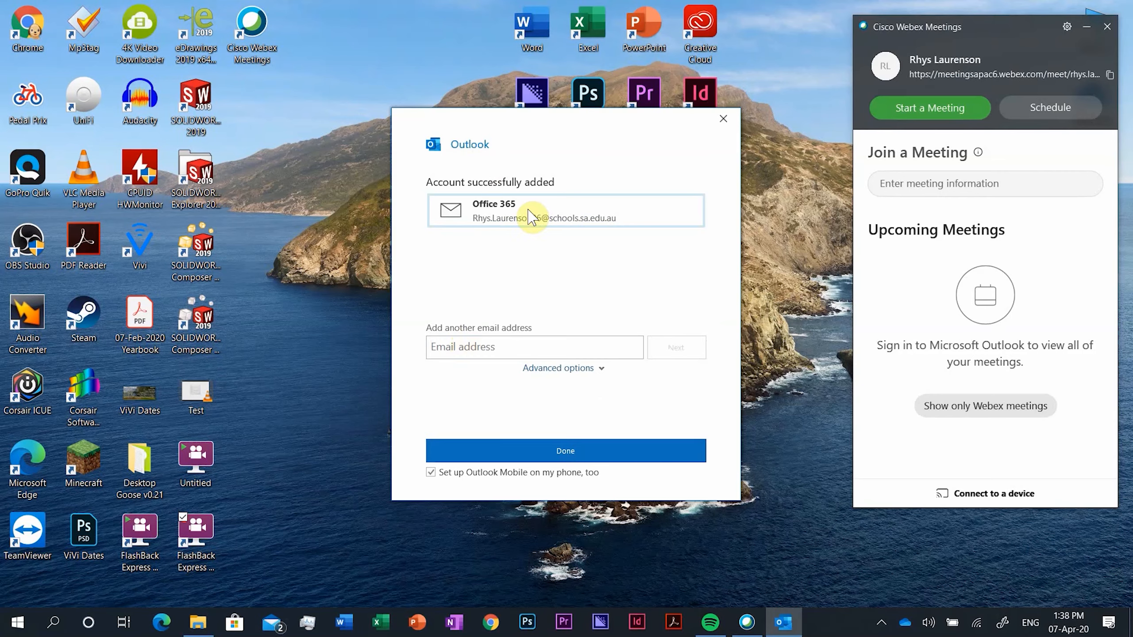
pyautogui.moveTo(482, 474)
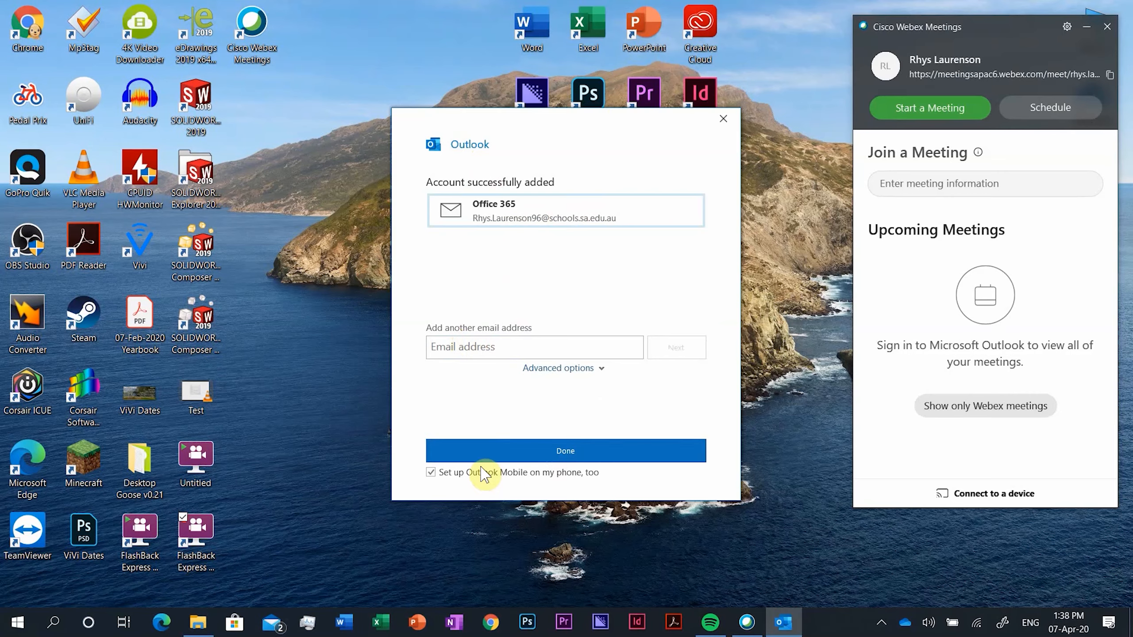
# Step: Untick Outlook Mobile setup and finish adding the account
pyautogui.click(431, 472)
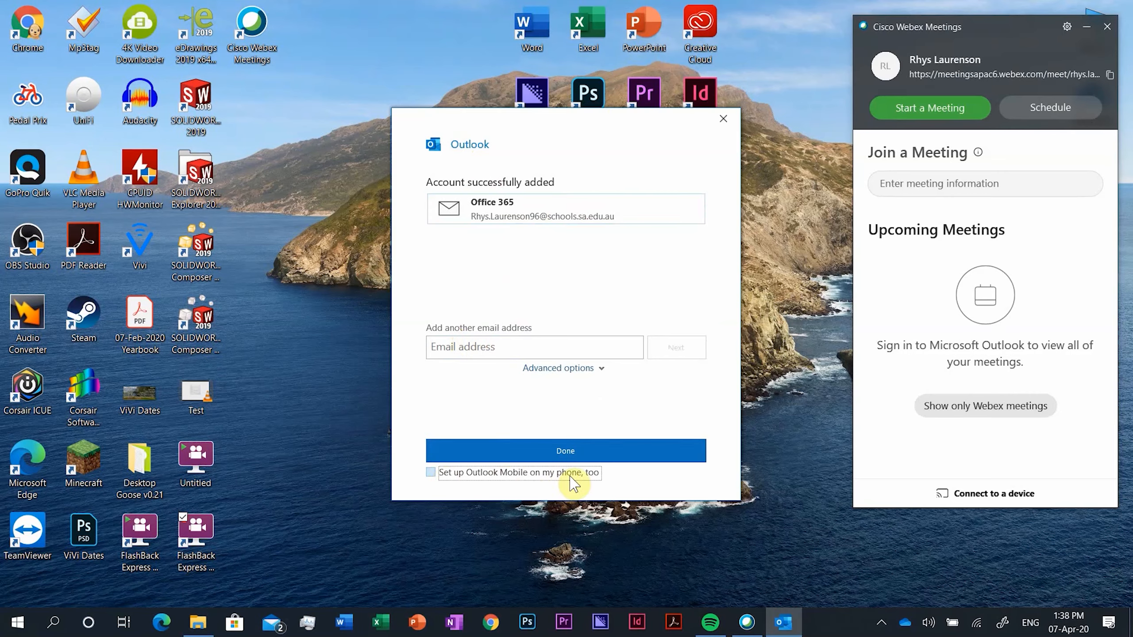
pyautogui.click(565, 450)
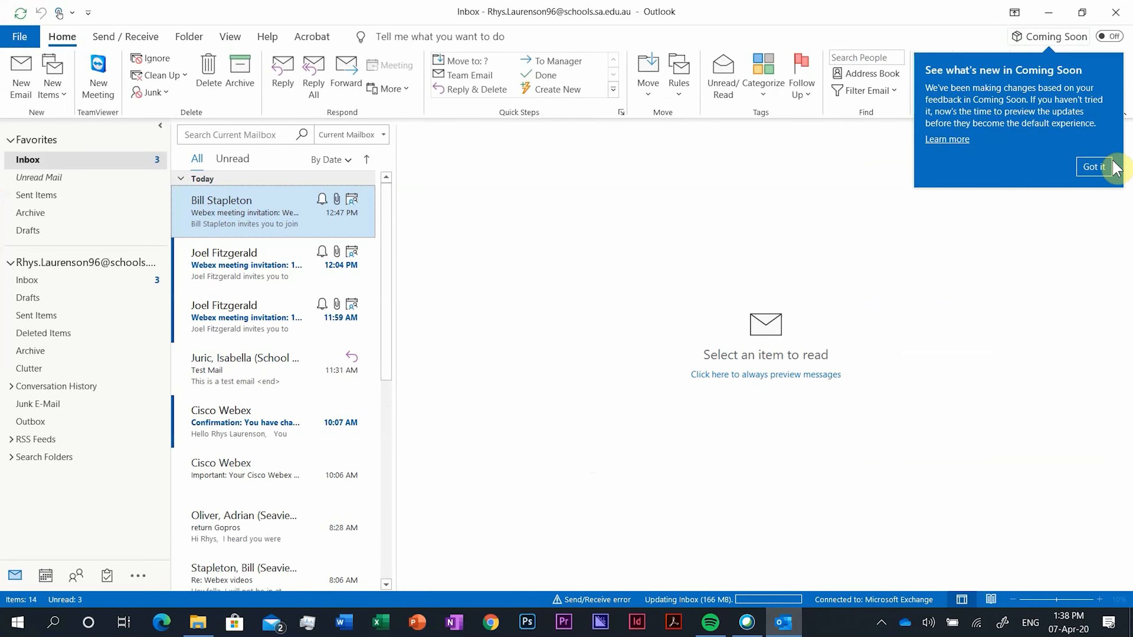
# Step: Read the newest Webex meeting invitation email's details, then switch to the calendar
pyautogui.click(1094, 167)
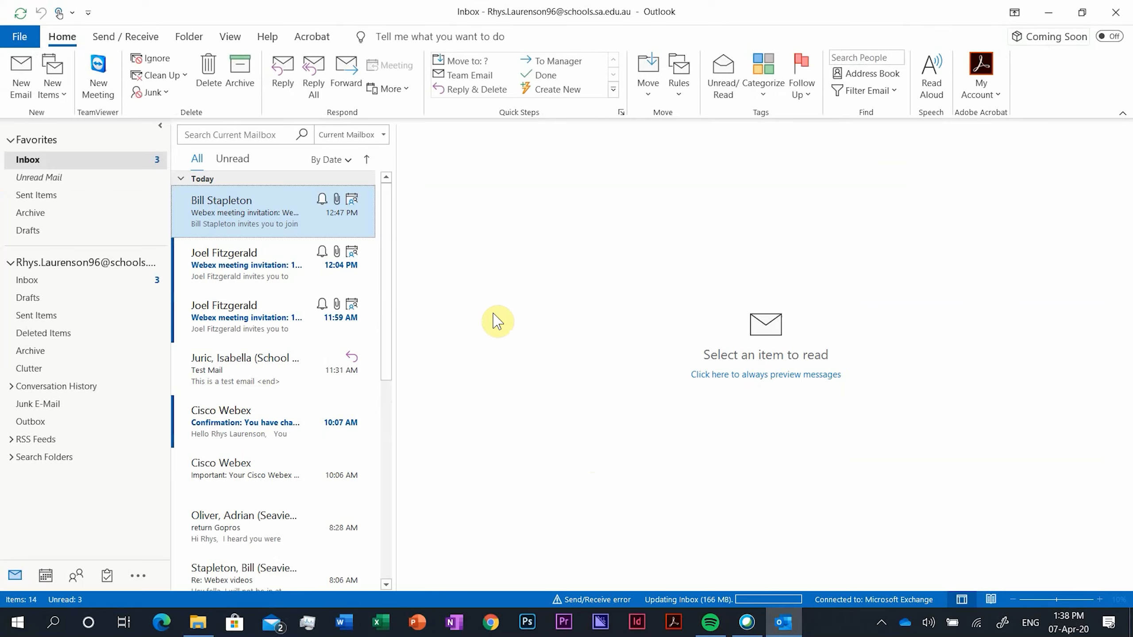
pyautogui.moveTo(225, 217)
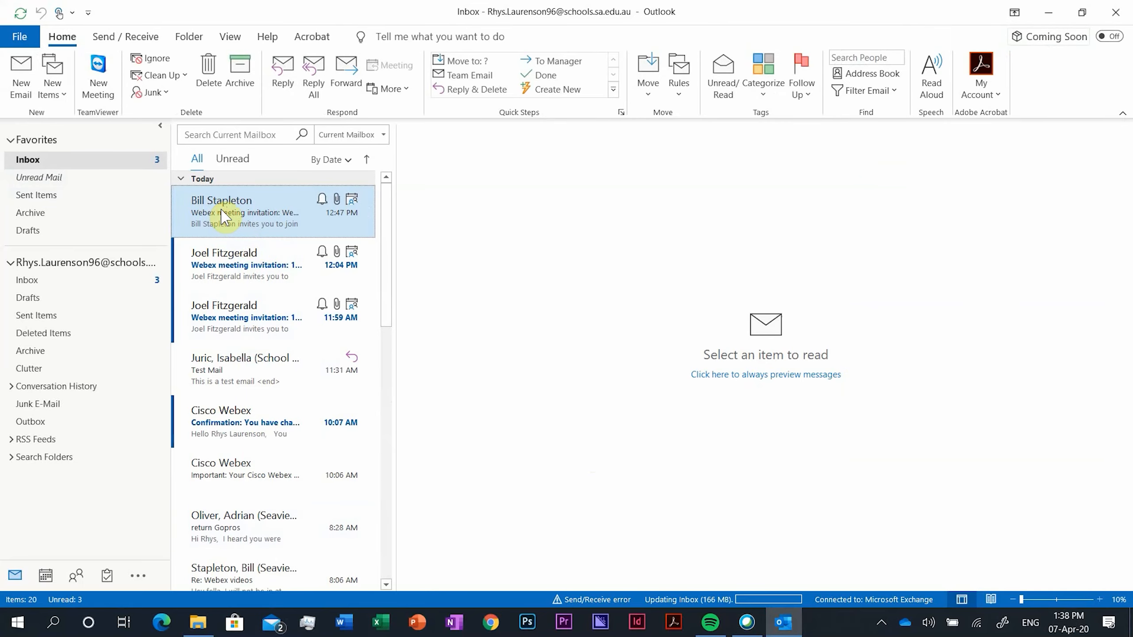
pyautogui.click(246, 212)
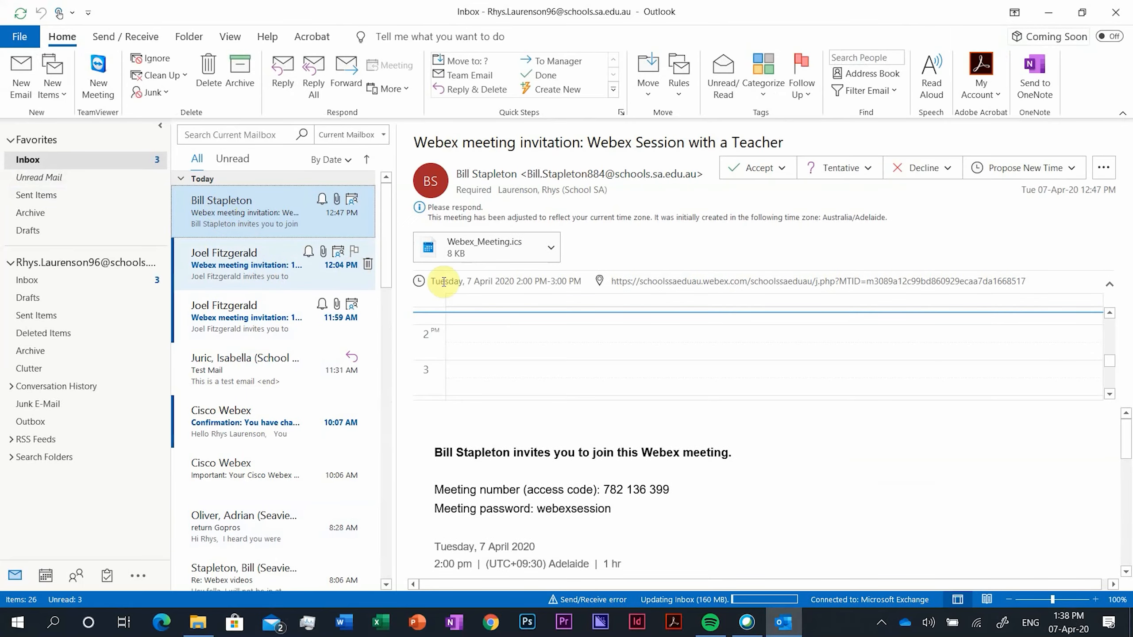
pyautogui.scroll(-3)
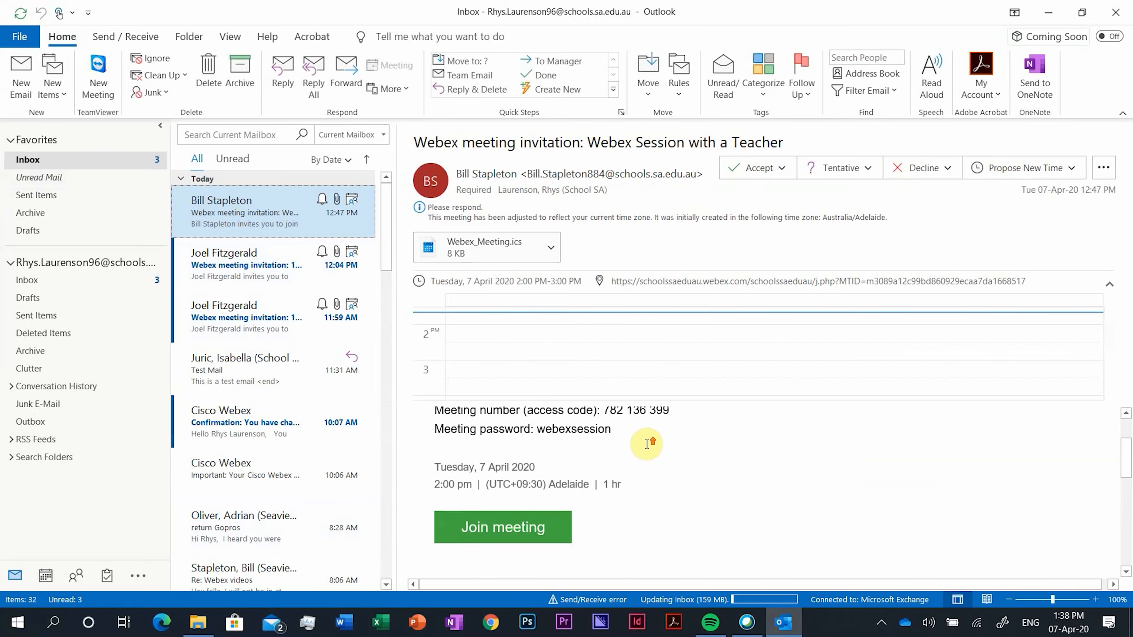
pyautogui.scroll(3)
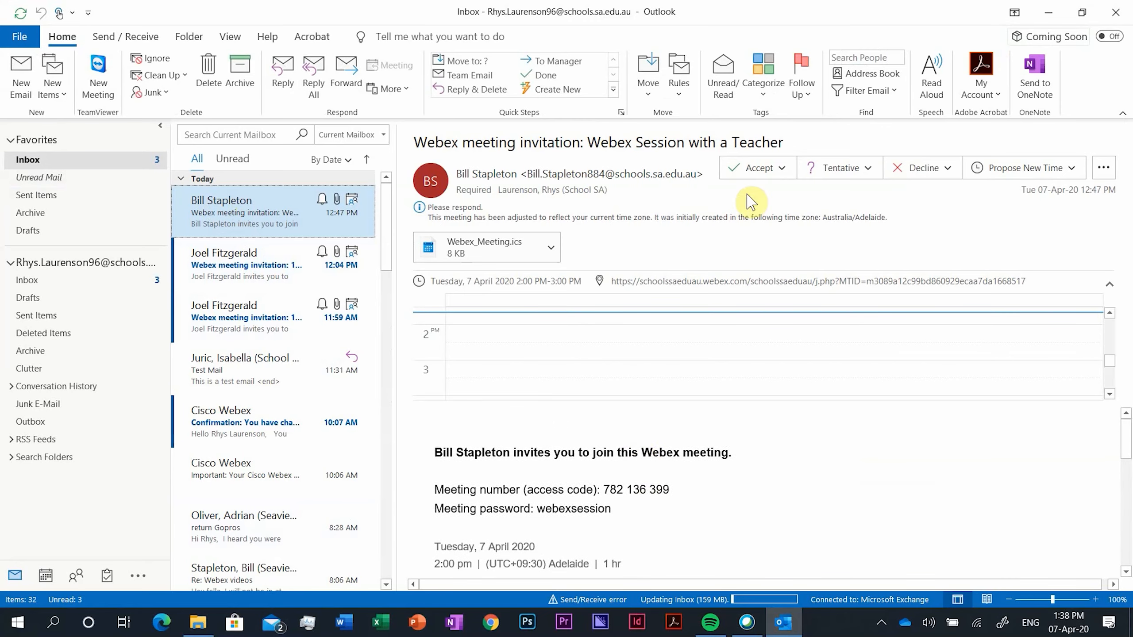
pyautogui.moveTo(613, 428)
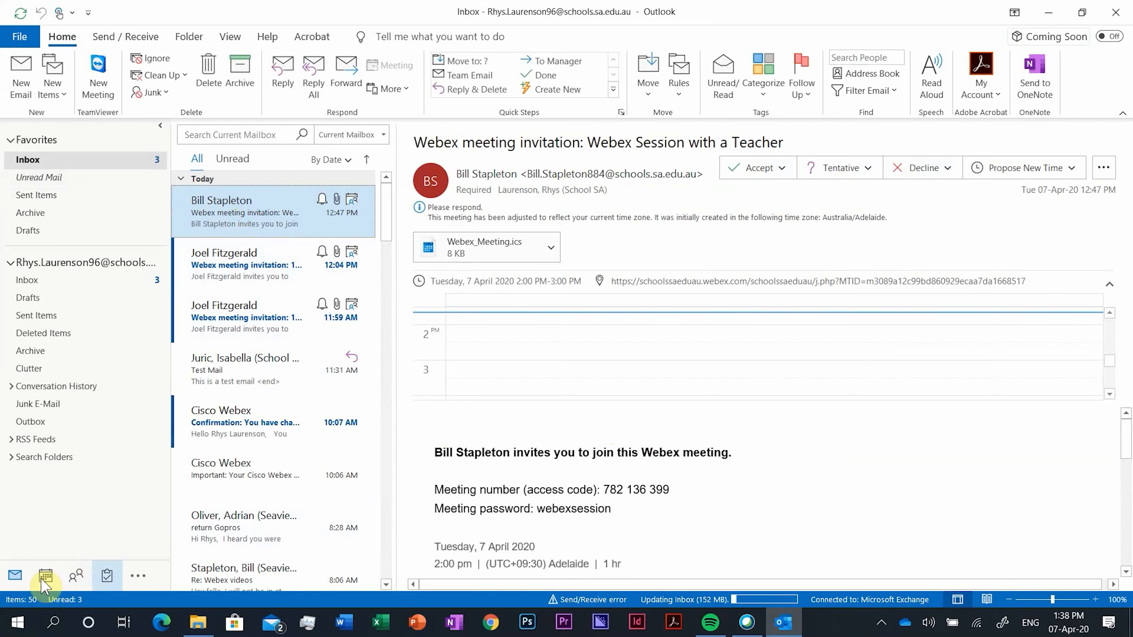
pyautogui.click(46, 576)
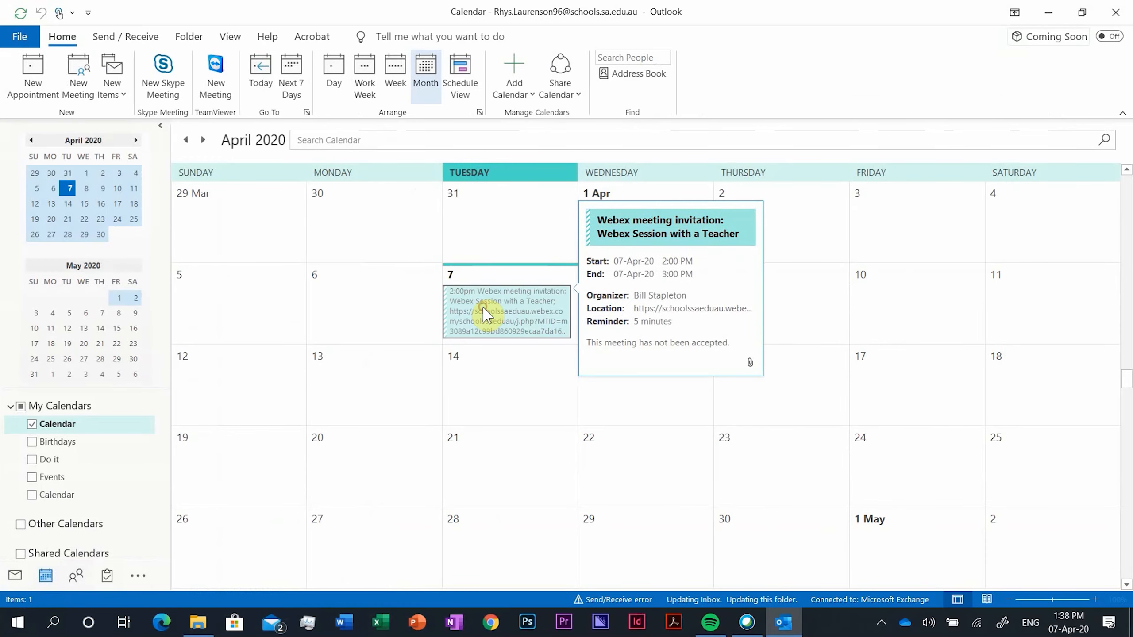
# Step: Accept the 7 April Webex Session with a Teacher meeting and send the response now
pyautogui.click(506, 311)
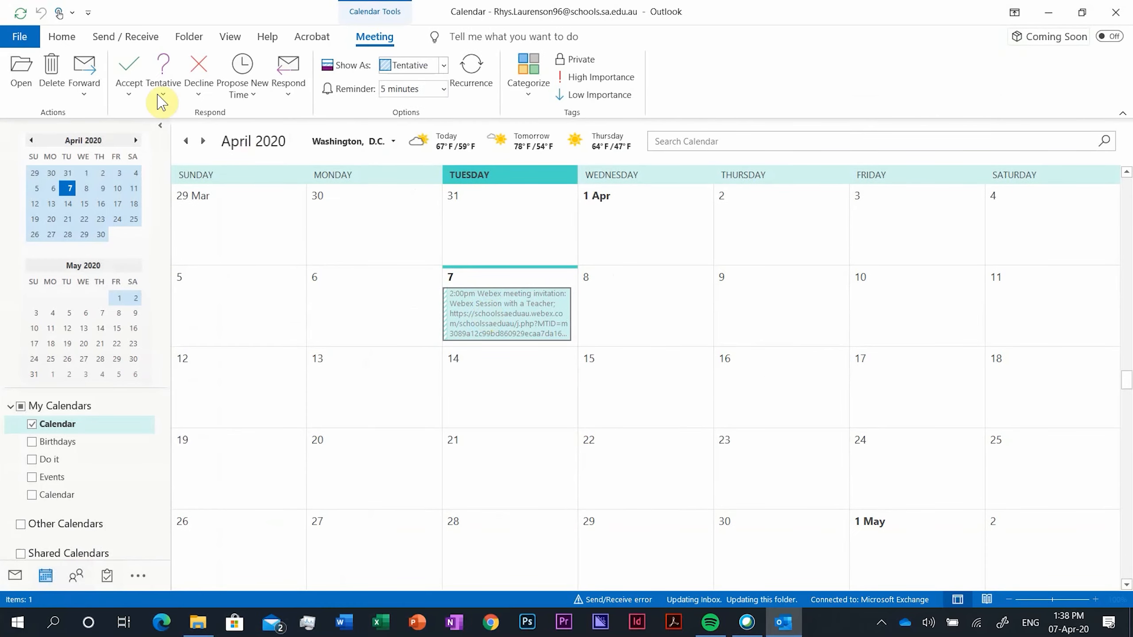
pyautogui.click(128, 69)
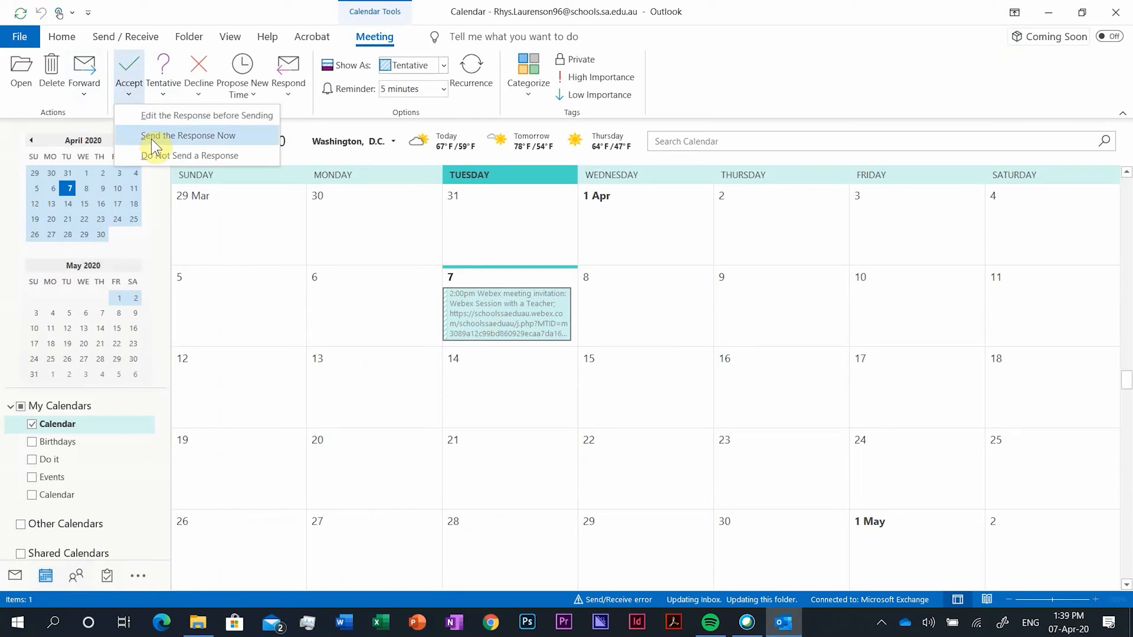
pyautogui.click(187, 136)
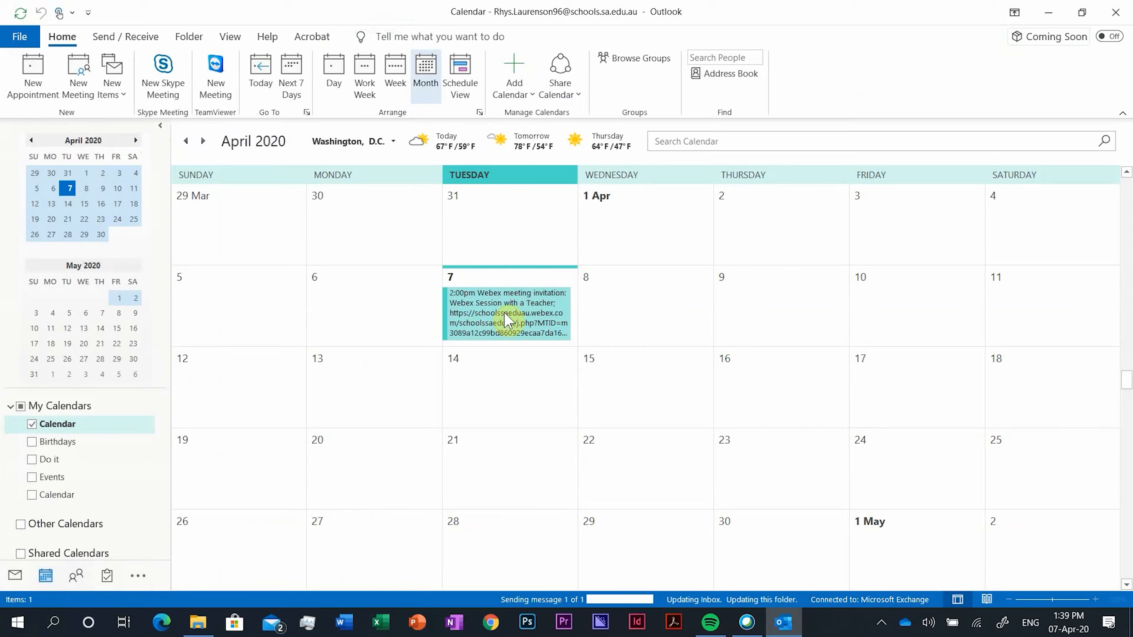
# Step: Browse to May 2020 and back to April, then bring up the Webex Meetings app
pyautogui.click(203, 140)
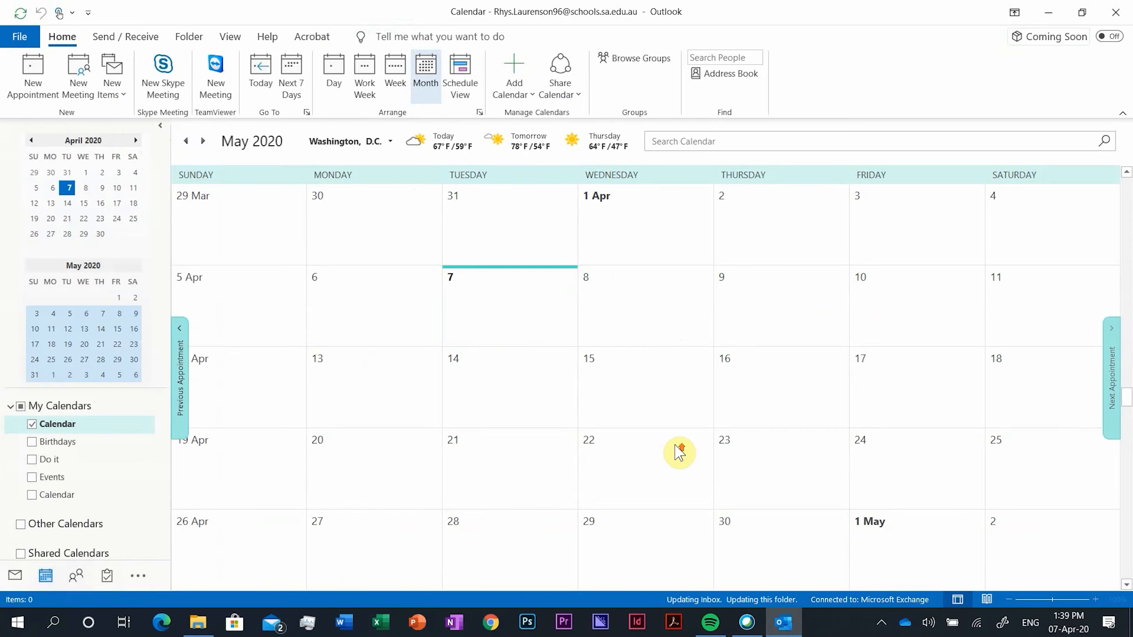
pyautogui.click(185, 141)
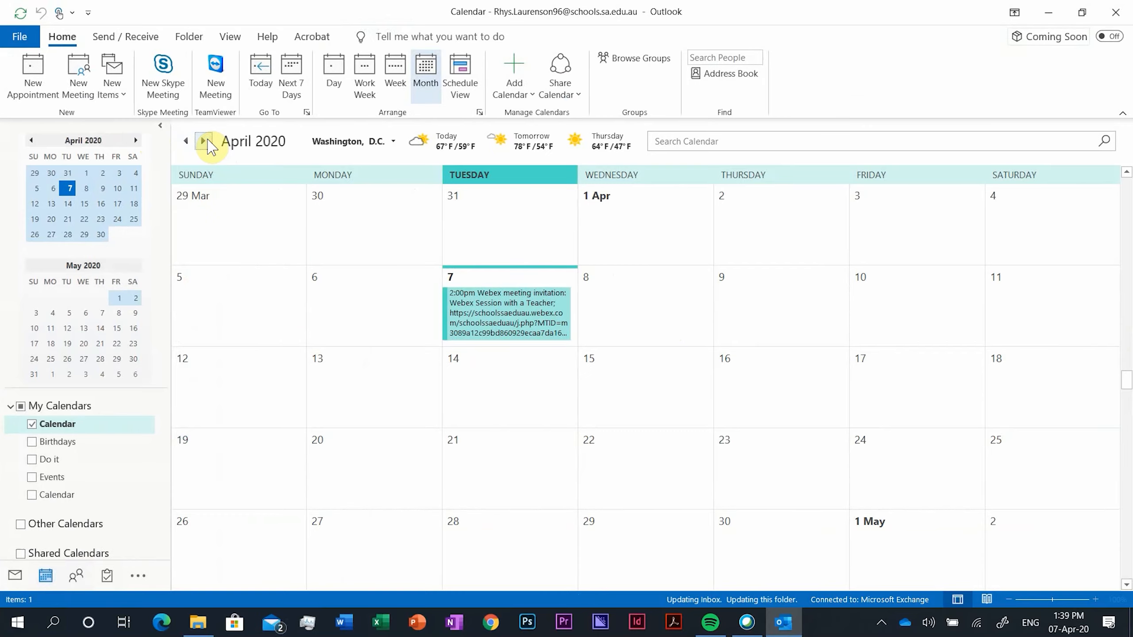
pyautogui.click(202, 141)
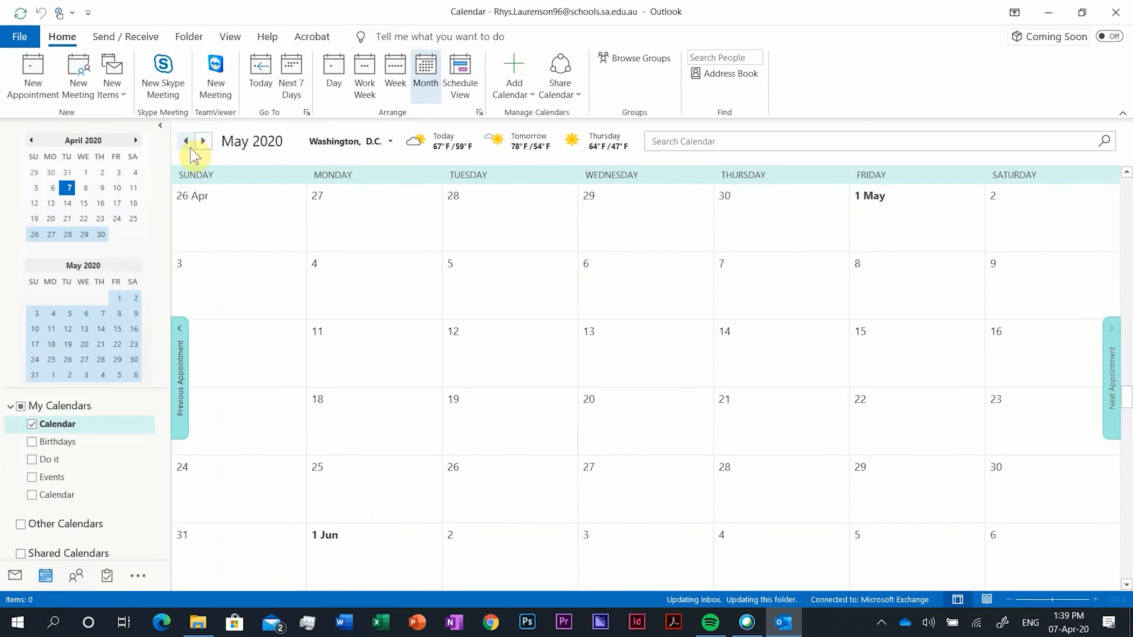
pyautogui.click(185, 141)
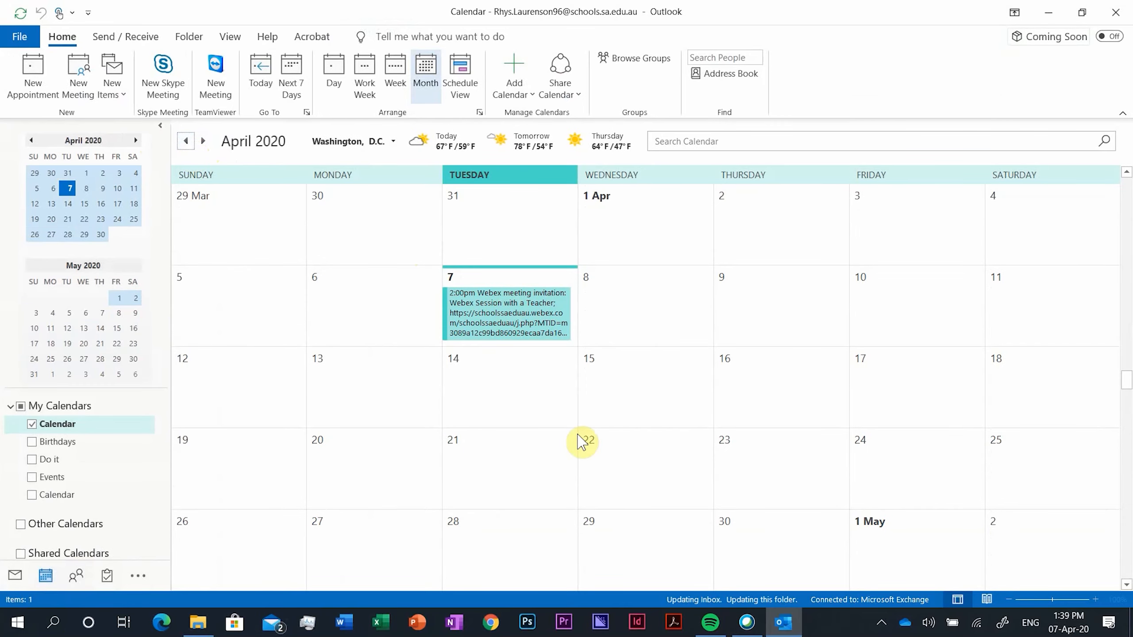
pyautogui.click(745, 622)
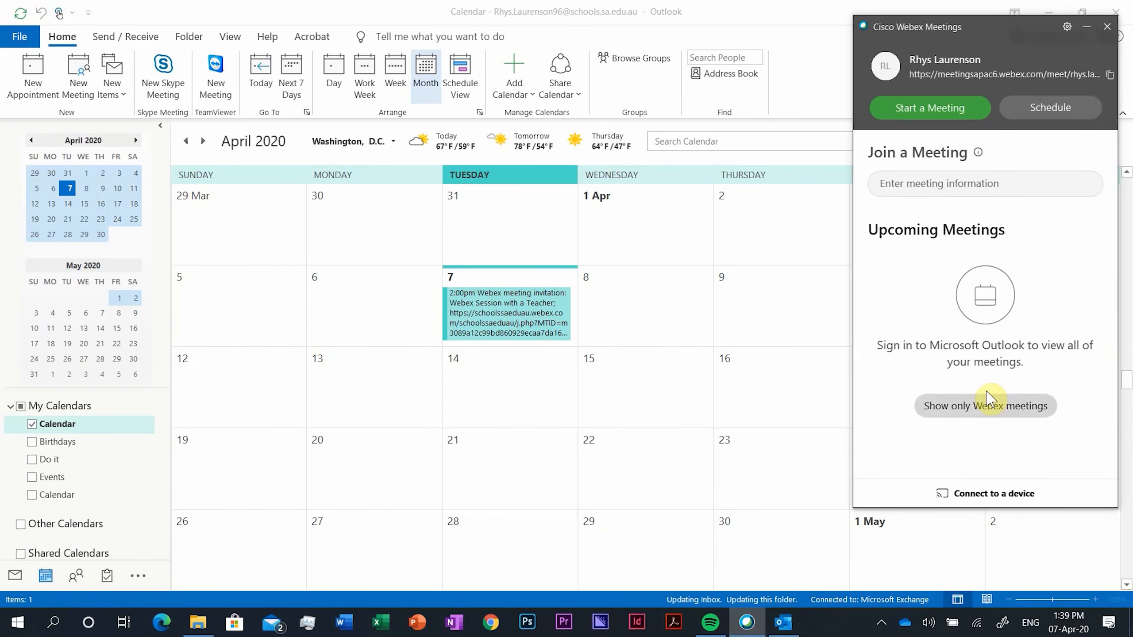
# Step: Close the Webex panel and Outlook to show the desktop
pyautogui.click(1106, 26)
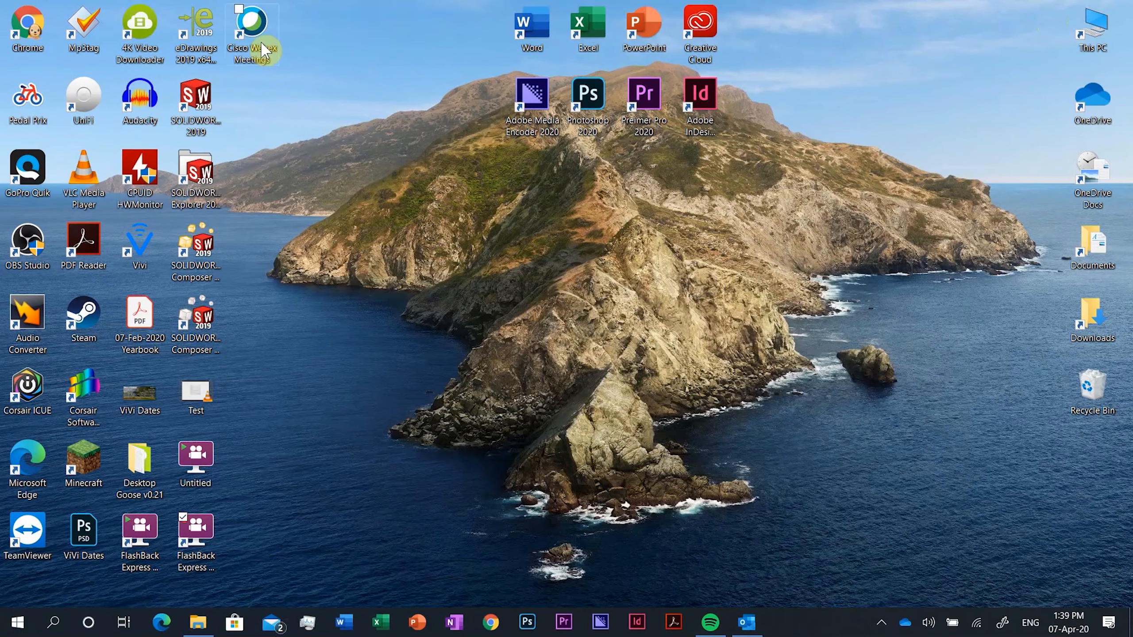
# Step: Launch Cisco Webex Meetings from the desktop shortcut to list the 7 April meeting
pyautogui.doubleClick(252, 29)
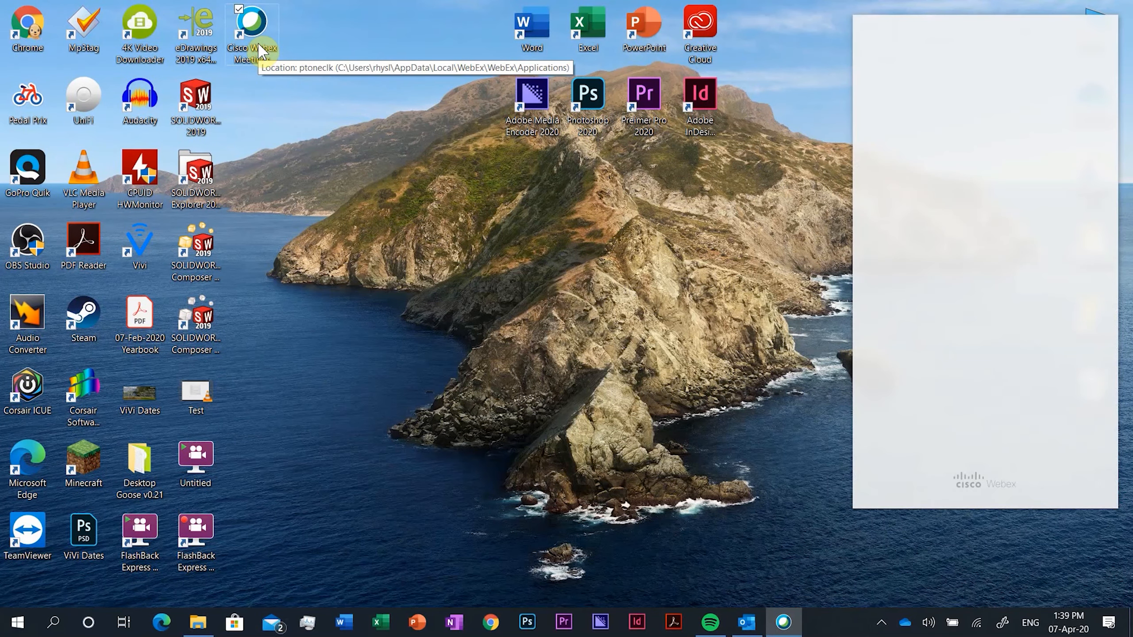
pyautogui.click(251, 29)
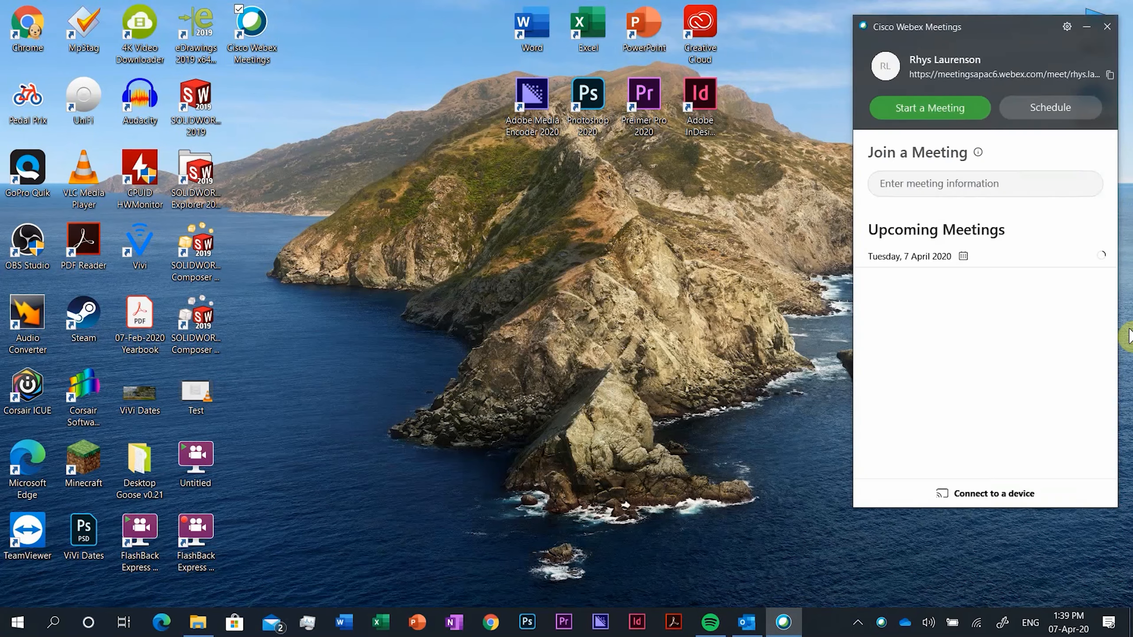
pyautogui.moveTo(959, 313)
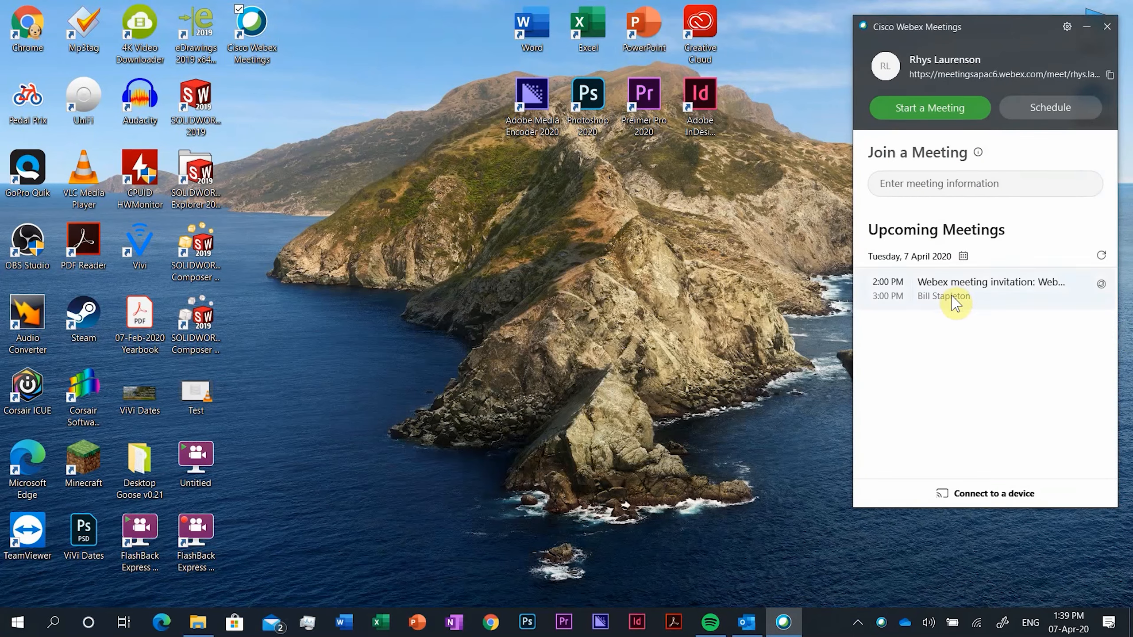
pyautogui.moveTo(1033, 308)
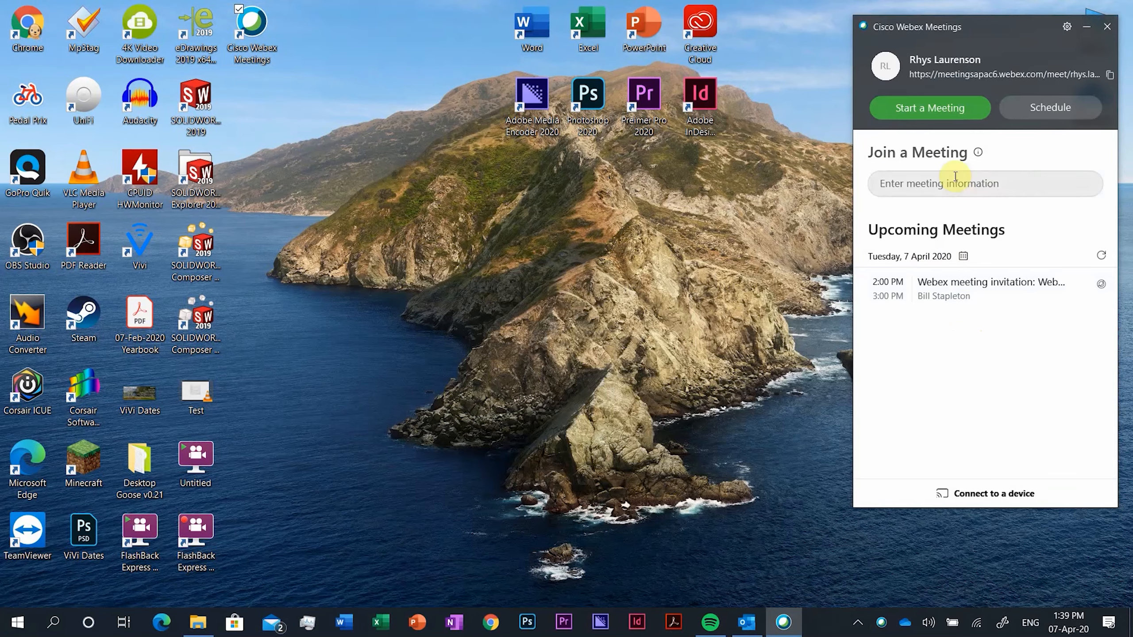
pyautogui.moveTo(980, 330)
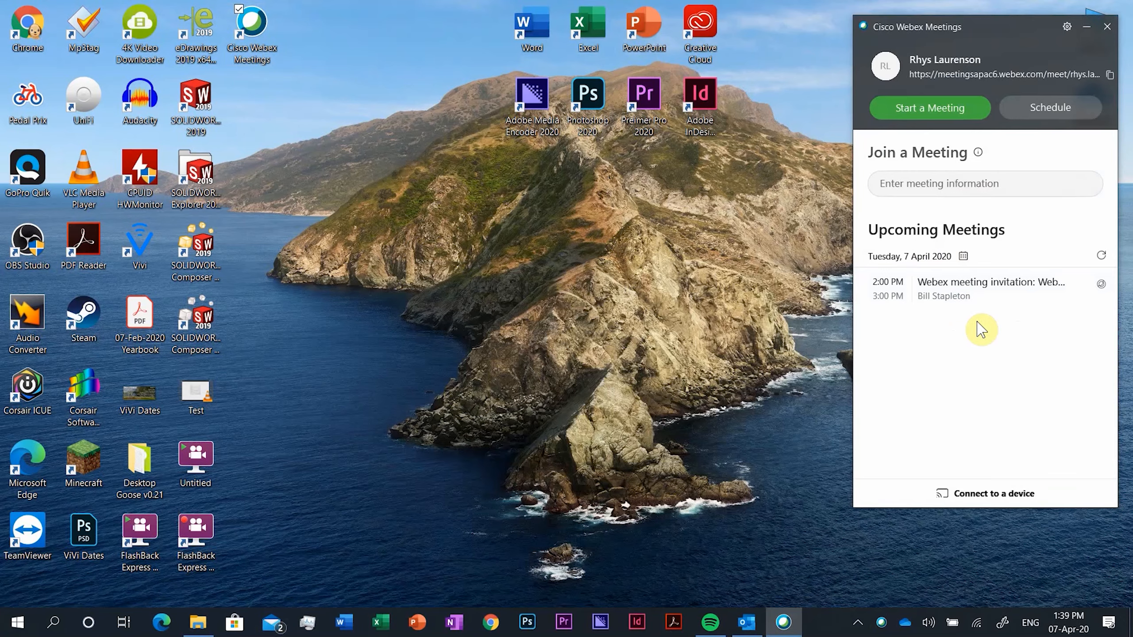
pyautogui.moveTo(1105, 414)
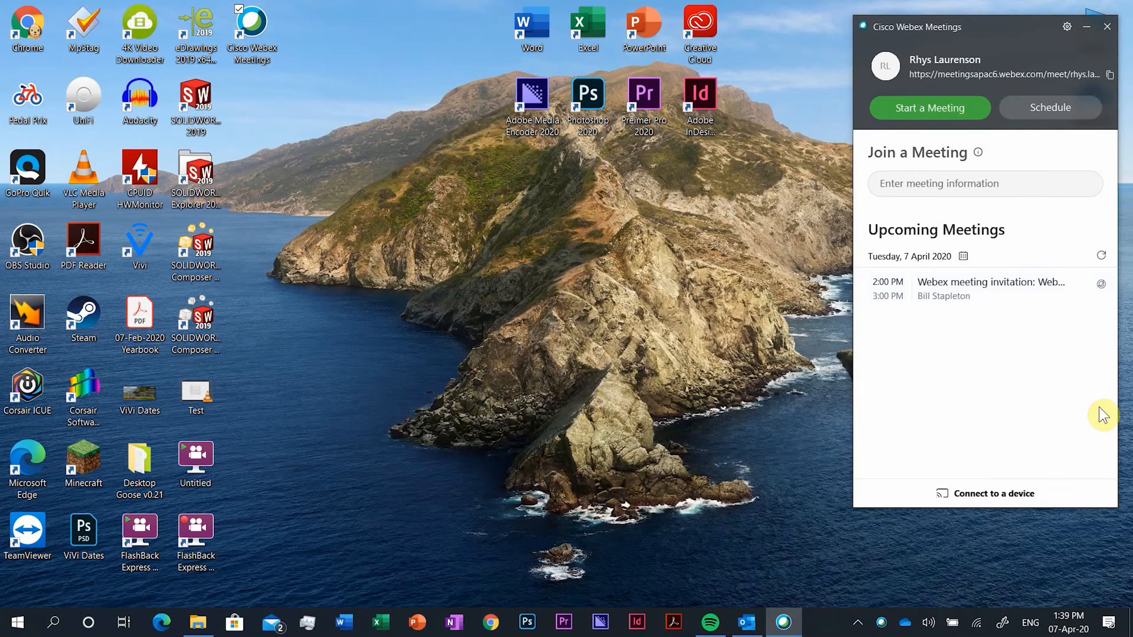